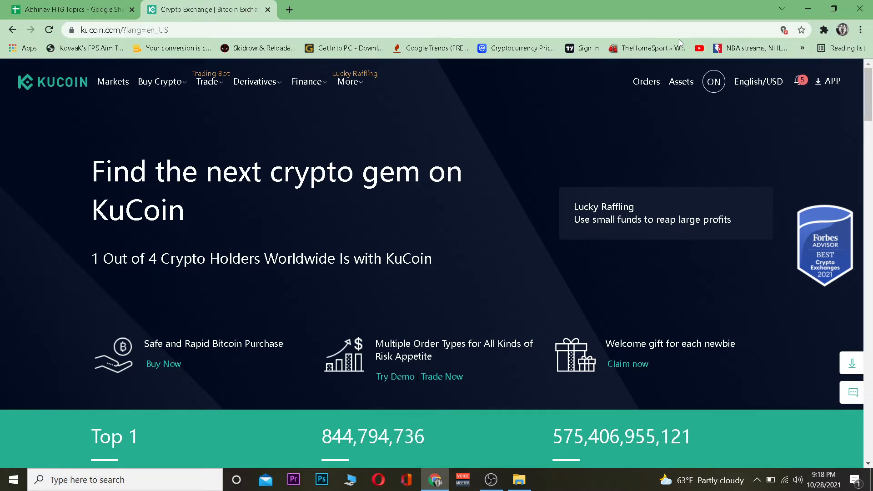
Step: Go to Spot Trading from the Trade menu in the top navigation
left_click(207, 81)
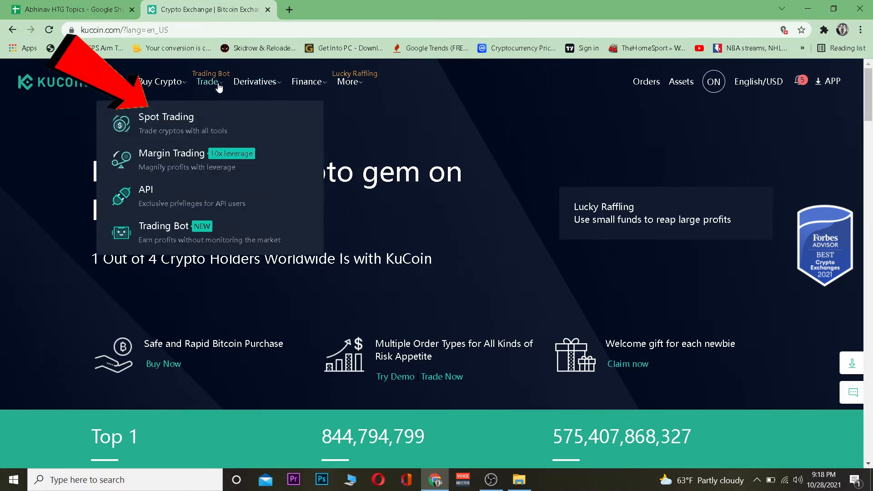
left_click(165, 123)
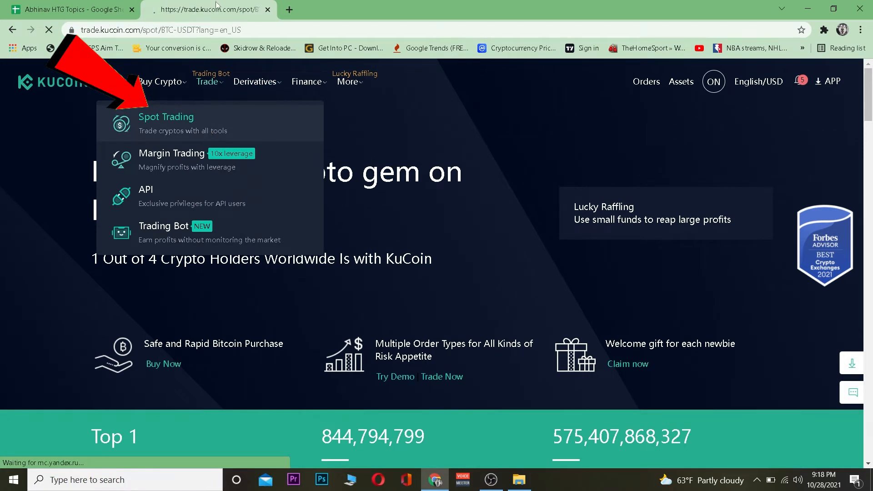
Step: Switch the BTC/USDT order form to Market orders and begin a pair search with 'S'
left_click(165, 117)
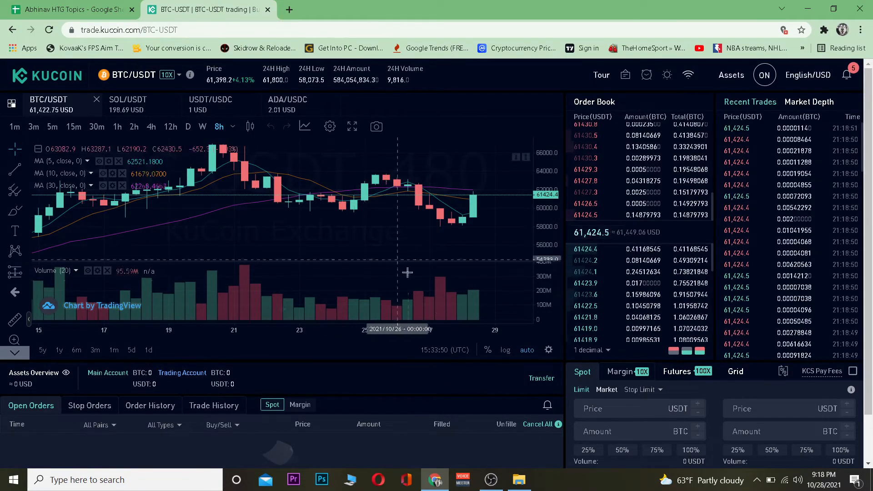
left_click(605, 390)
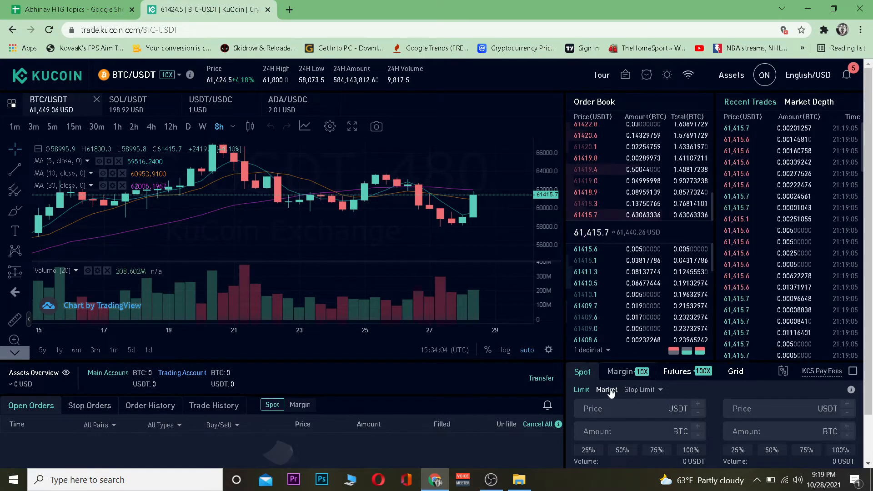
left_click(607, 389)
type("S")
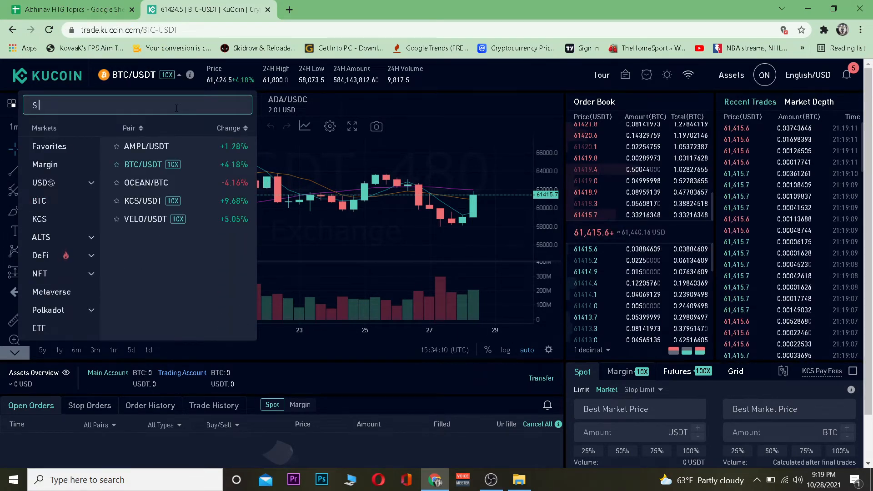
Step: Search 'SOL' in the pair selector and load the SOL/USDT trading pair
type("OL")
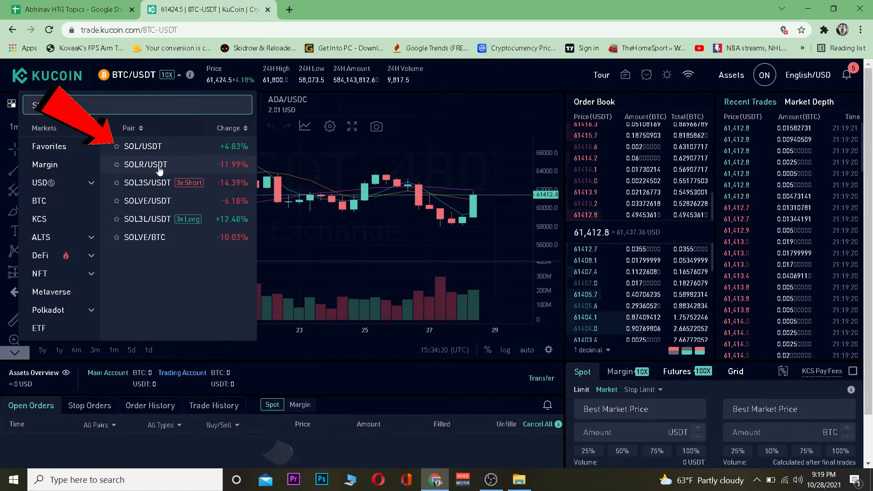
type("SOL")
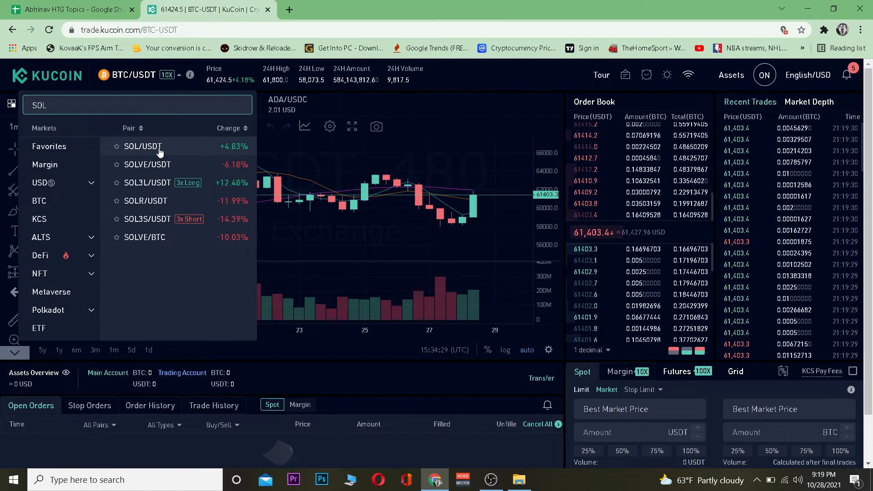
left_click(143, 146)
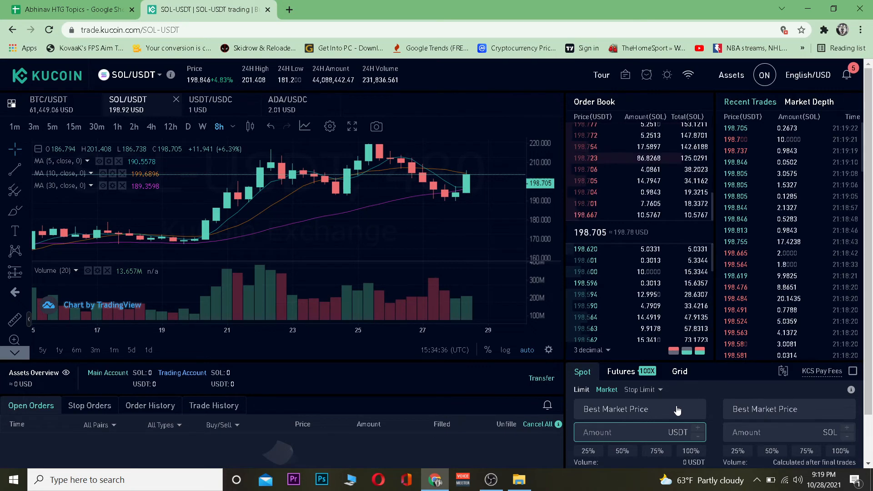
Step: Enter a market buy amount of 198 USDT, with the Buy SOL button in view
type("198")
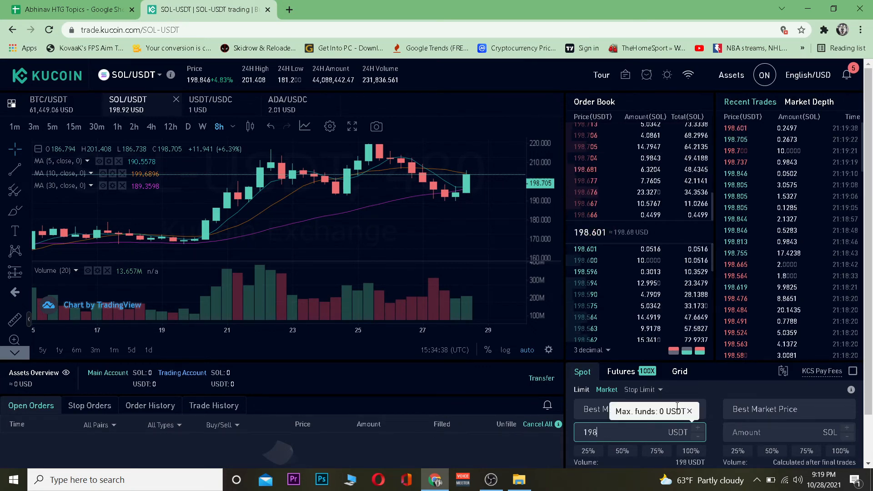
scroll("down", 3)
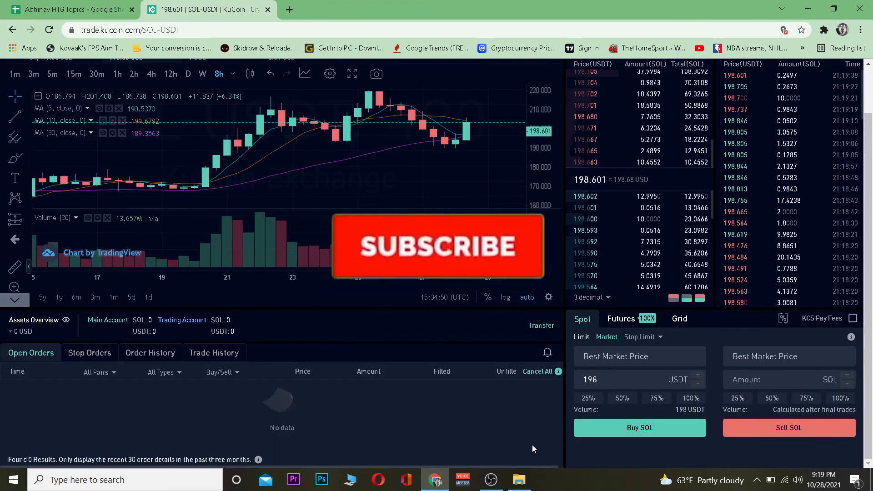
left_click(437, 246)
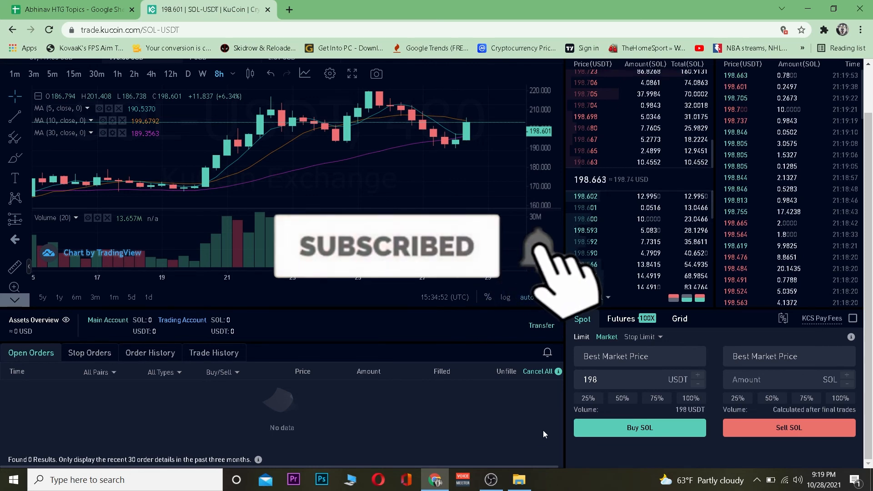